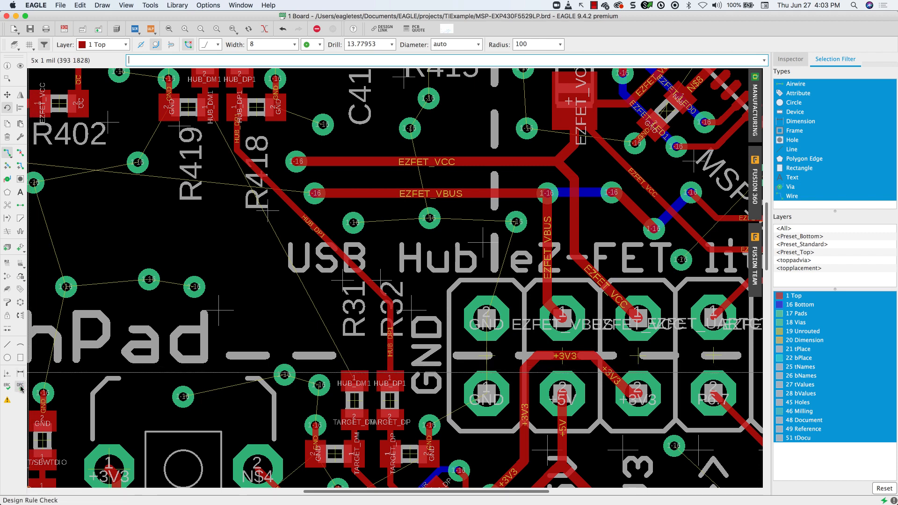
pyautogui.moveTo(19, 390)
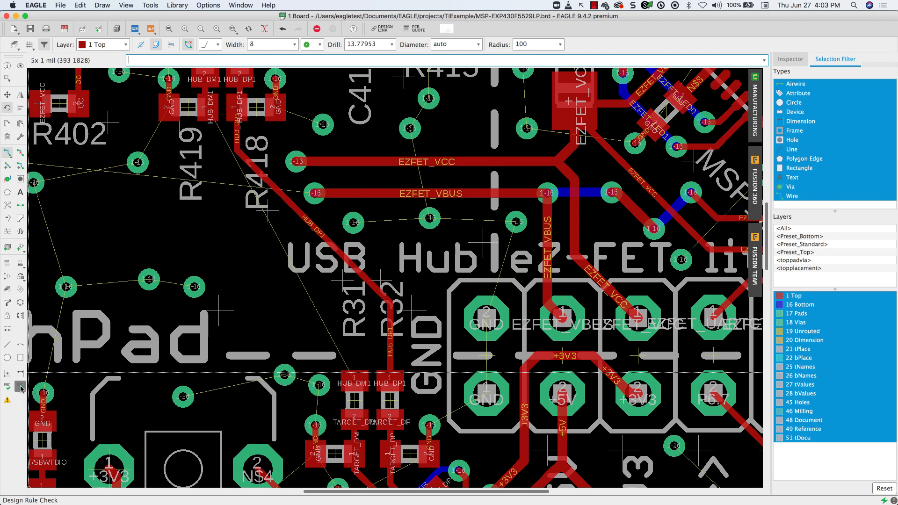
# Bring up the DRC design rules showing the board's current 2-layer stack-up.
pyautogui.click(19, 385)
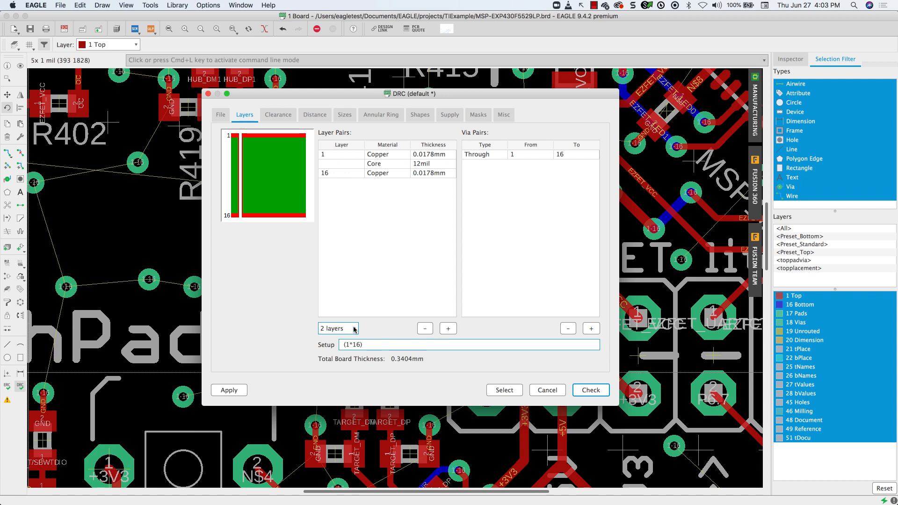
# Set the layer count to 4, giving setup (1+2*15+16) with inner layers 2 and 15.
pyautogui.click(338, 328)
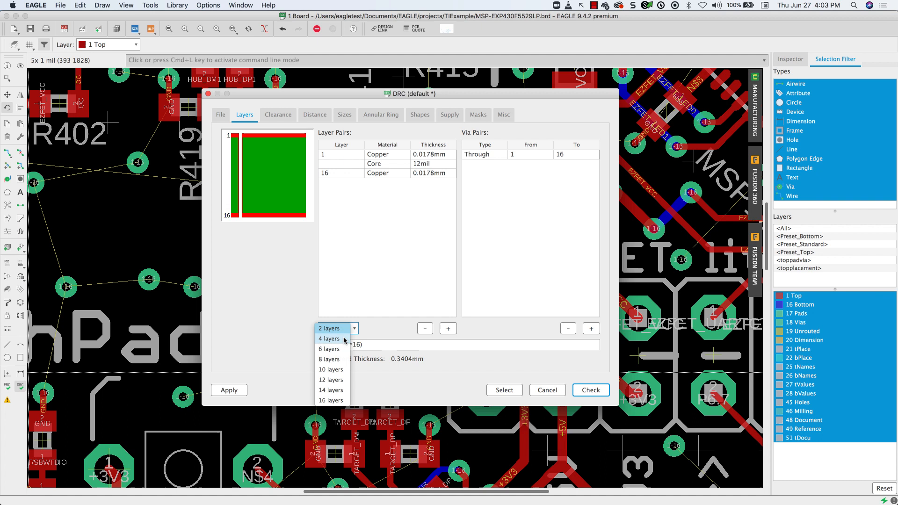
pyautogui.click(328, 338)
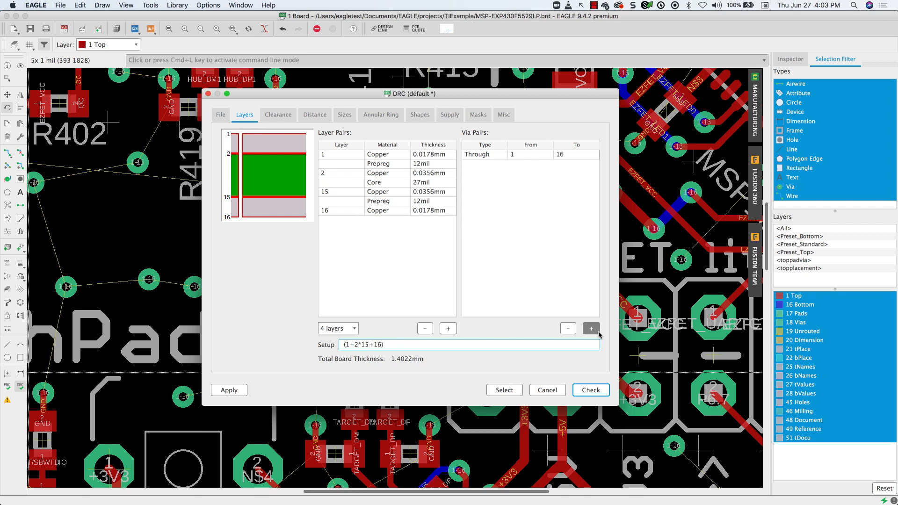
# Add blind via pairs from layer 1 to 2 and from layer 16 to 15.
pyautogui.click(590, 328)
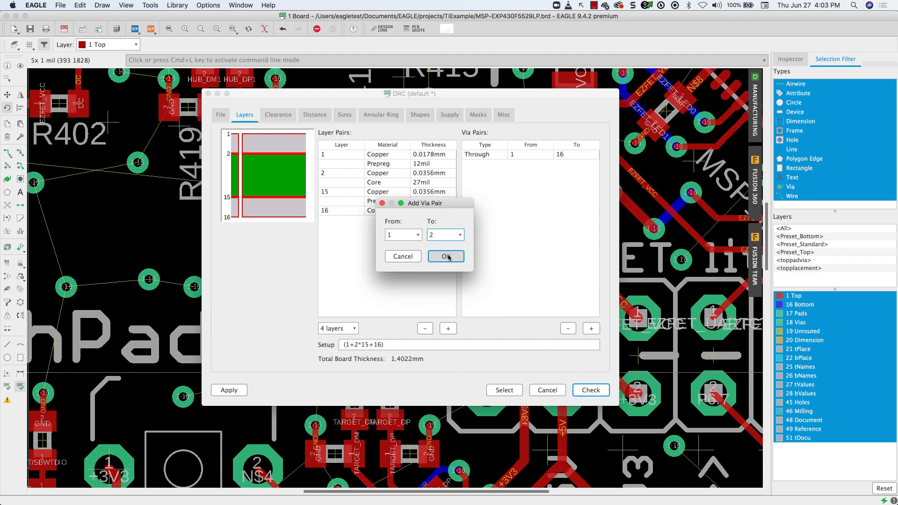
pyautogui.click(446, 256)
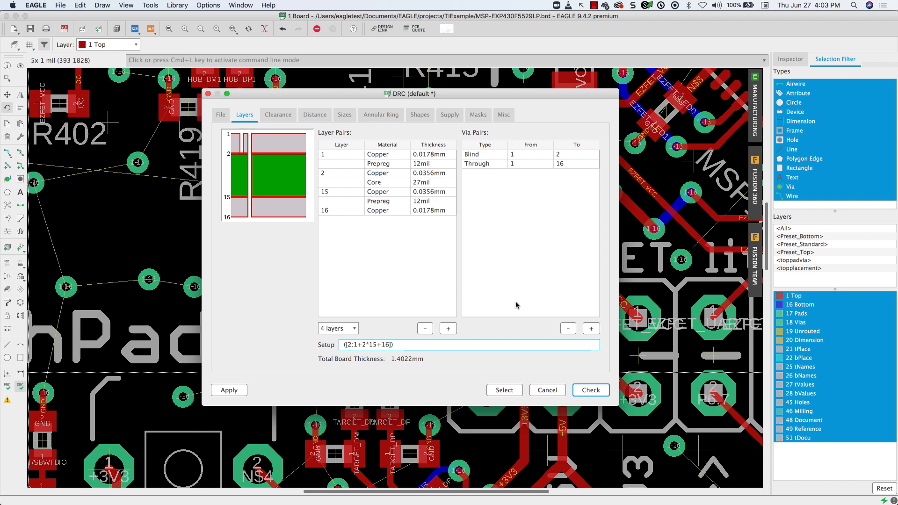
pyautogui.click(591, 328)
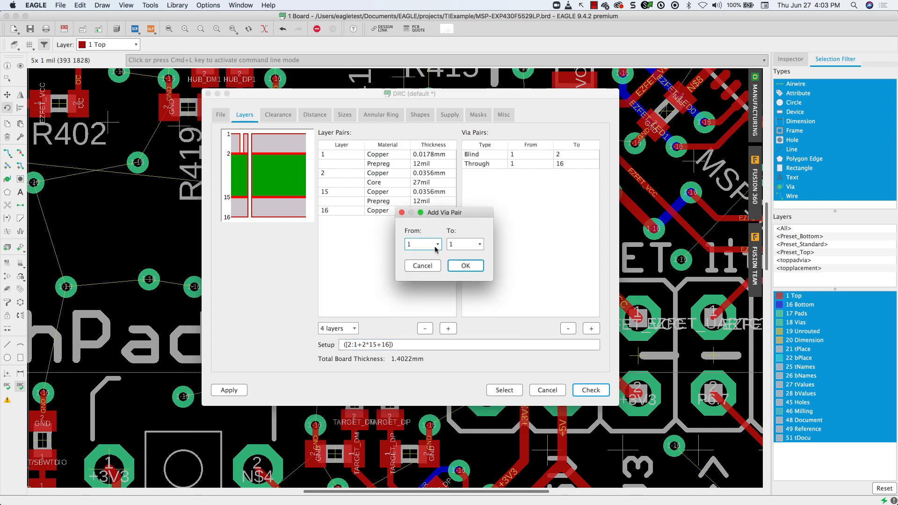
pyautogui.click(438, 244)
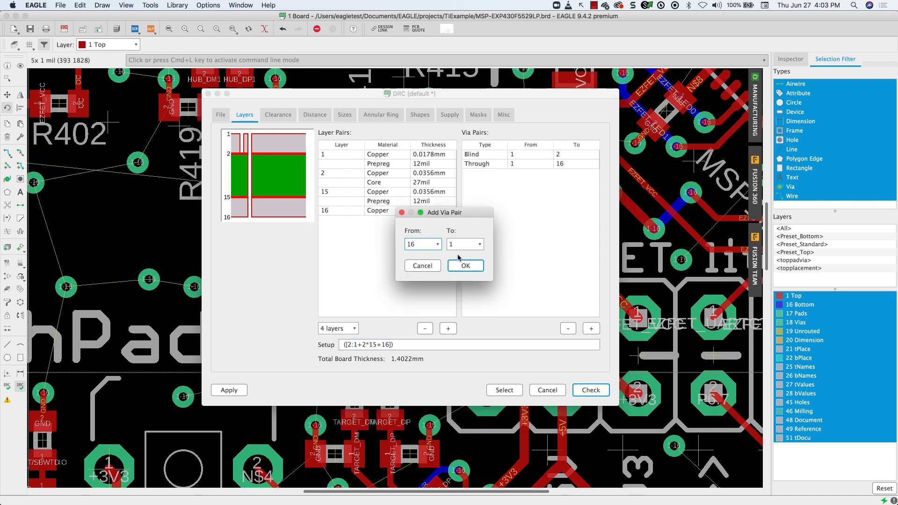
pyautogui.click(465, 244)
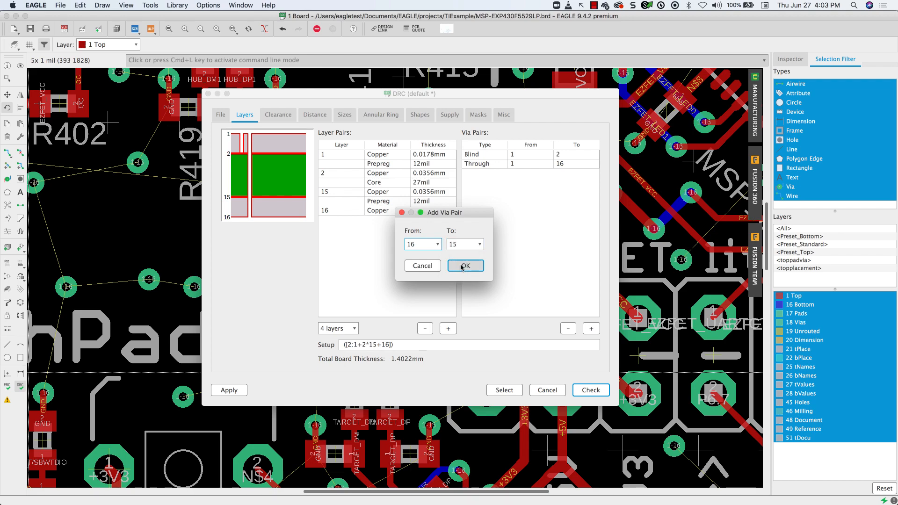
pyautogui.click(465, 265)
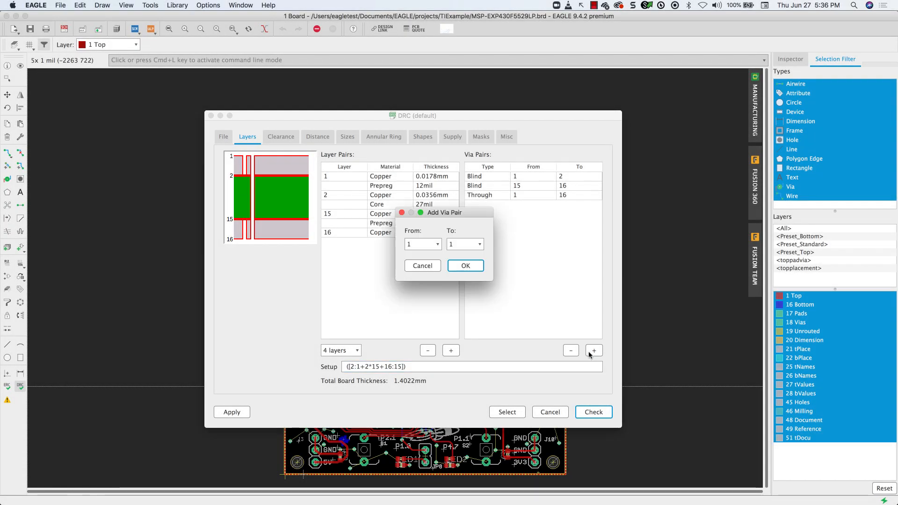
# Add a buried via pair from layer 2 to 15 and close the design rules.
pyautogui.click(423, 245)
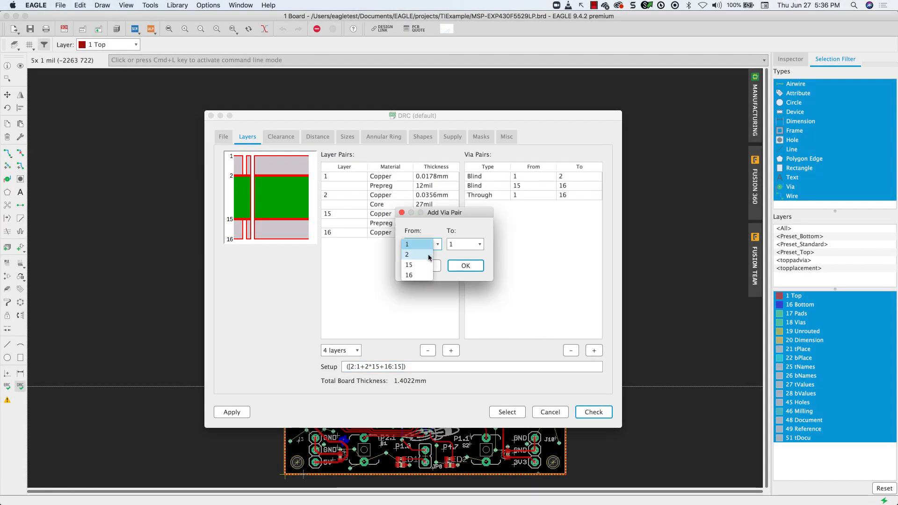
pyautogui.click(407, 254)
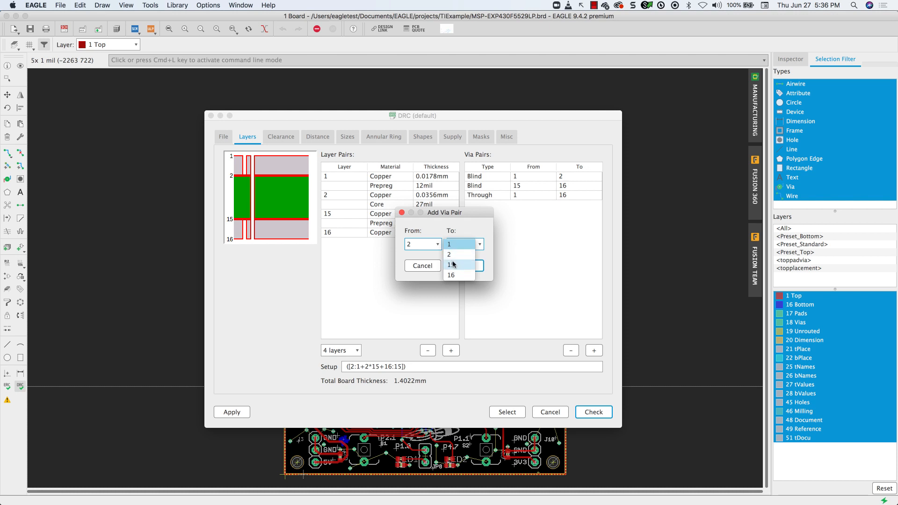
pyautogui.click(450, 263)
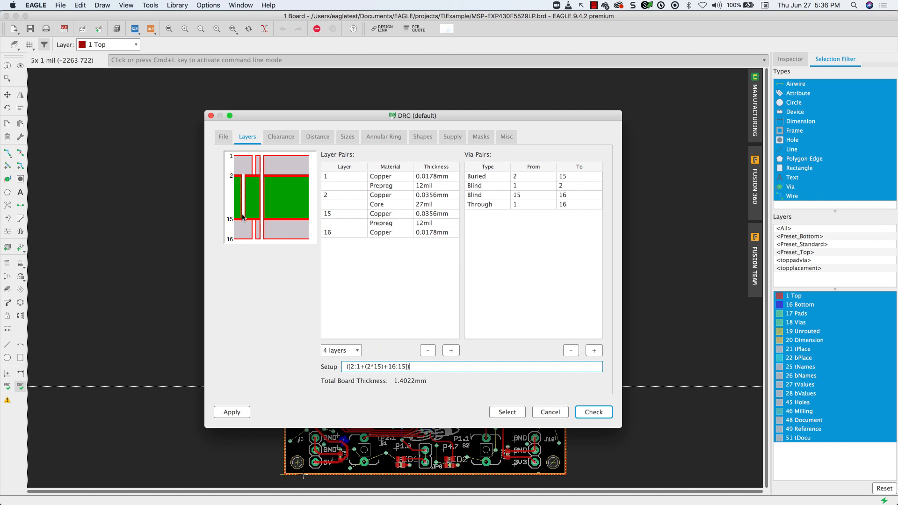
pyautogui.moveTo(557, 349)
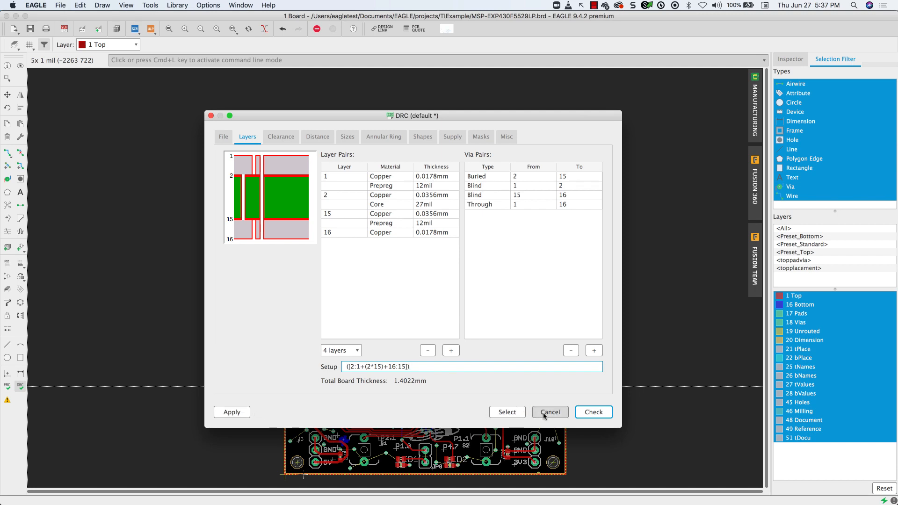
pyautogui.click(549, 412)
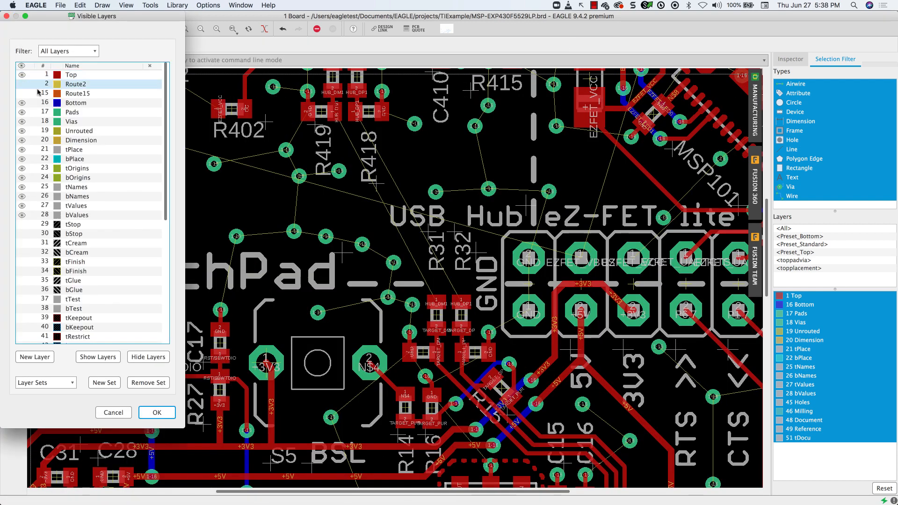
# Make the Route2 and Route15 inner layers visible in the layer settings.
pyautogui.click(72, 121)
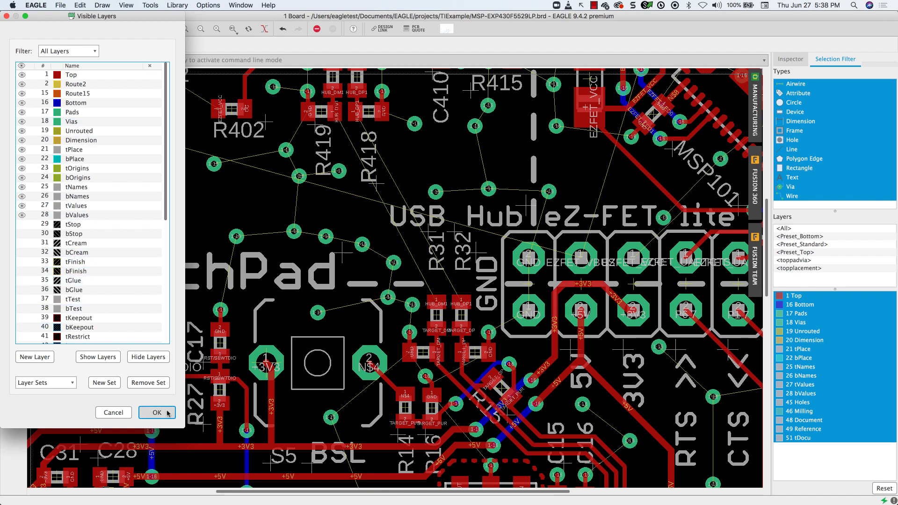
pyautogui.click(156, 412)
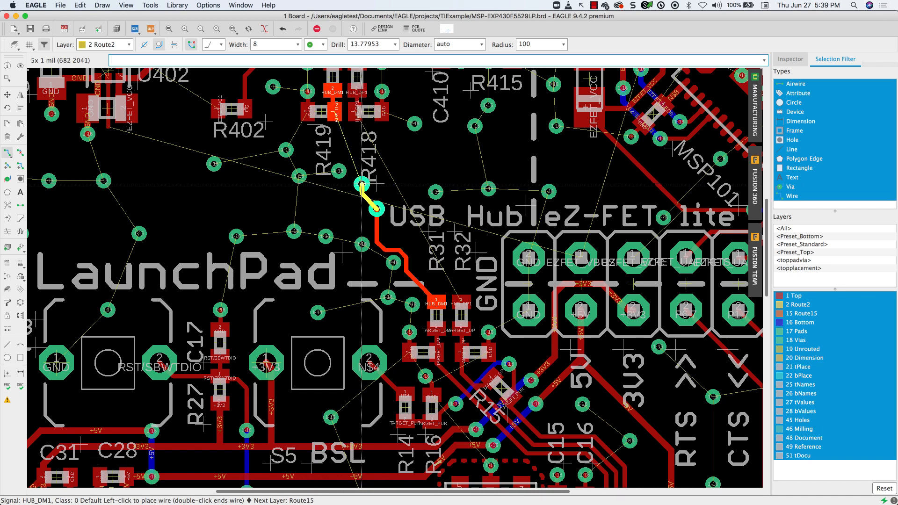
# Route HUB_DM1 from R418 down to its pad, switching layers with vias onto Route15 and Route2.
pyautogui.press('space')
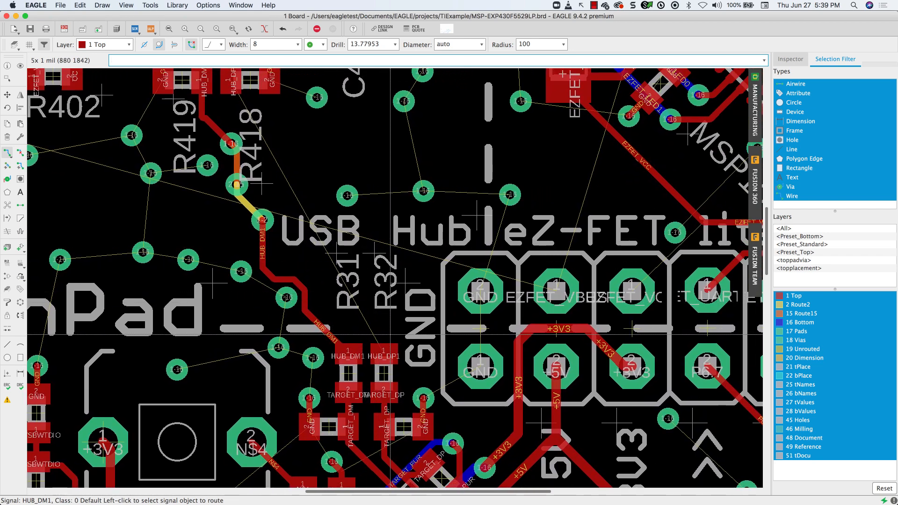
# Route HUB_DP1 from its pad through Route15, Route2 and Bottom, placing a via at each layer change.
pyautogui.click(378, 349)
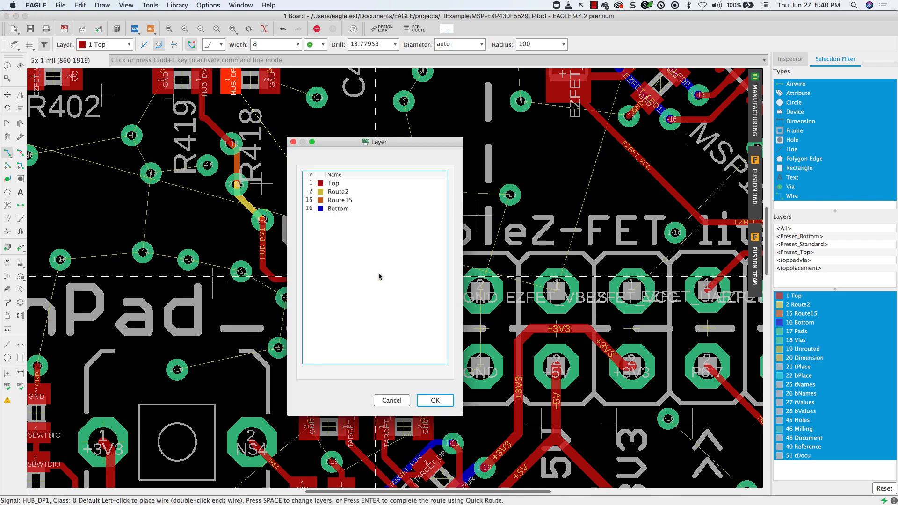
pyautogui.click(338, 190)
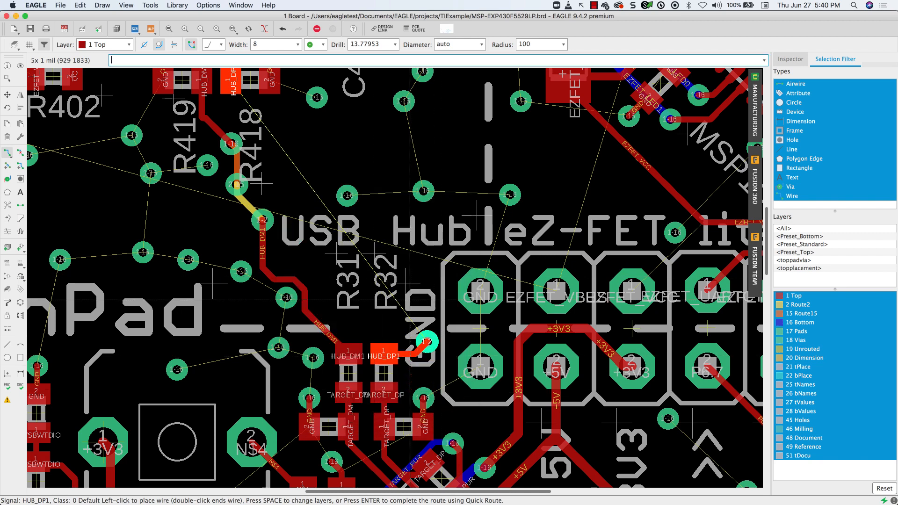
pyautogui.click(365, 254)
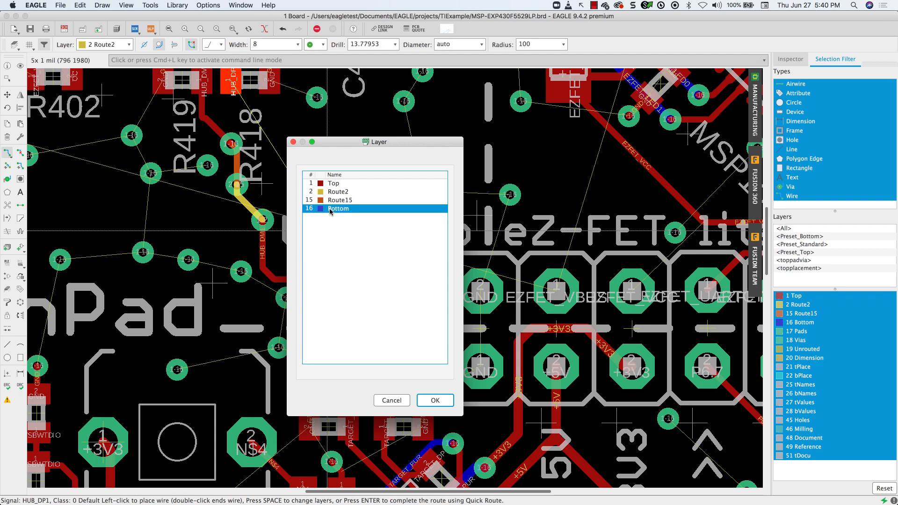
pyautogui.moveTo(401, 343)
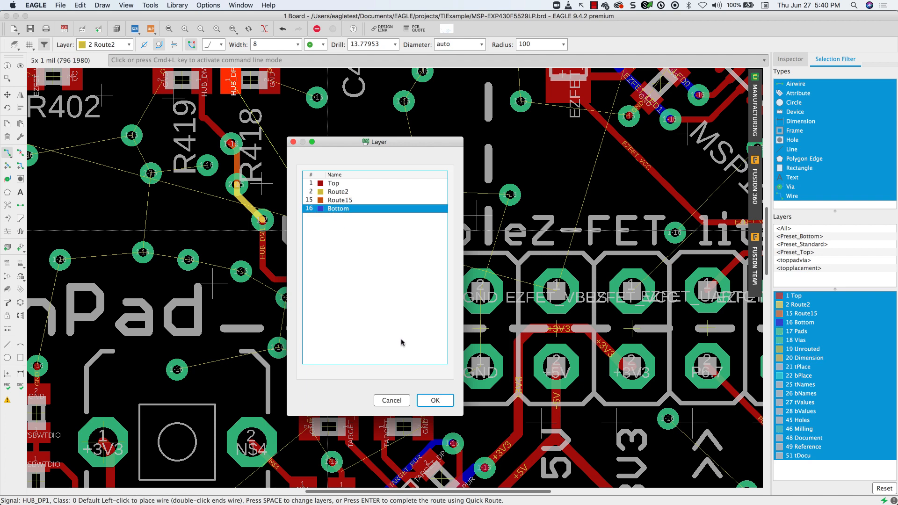
pyautogui.click(435, 399)
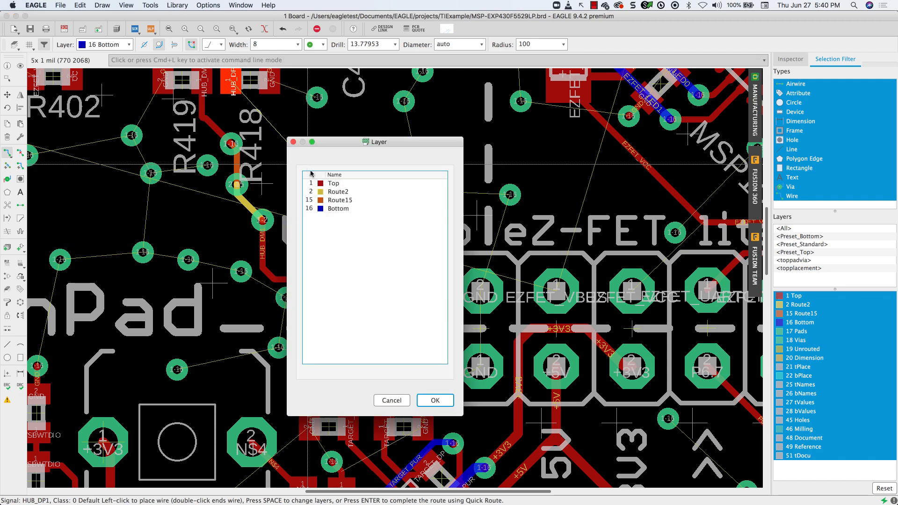
pyautogui.click(334, 182)
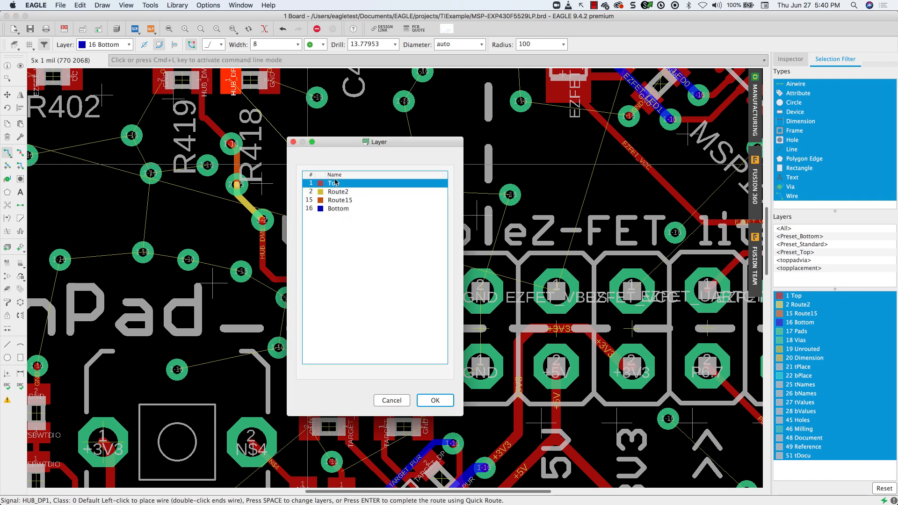
pyautogui.click(435, 400)
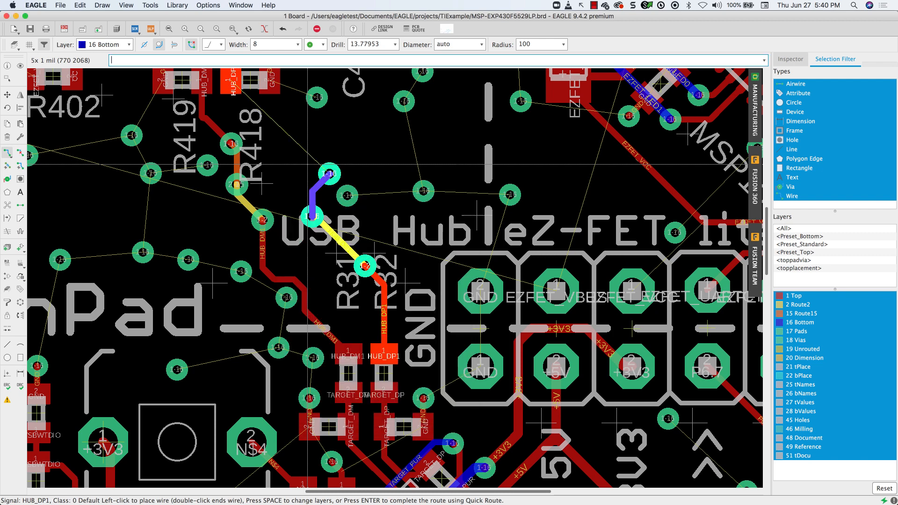